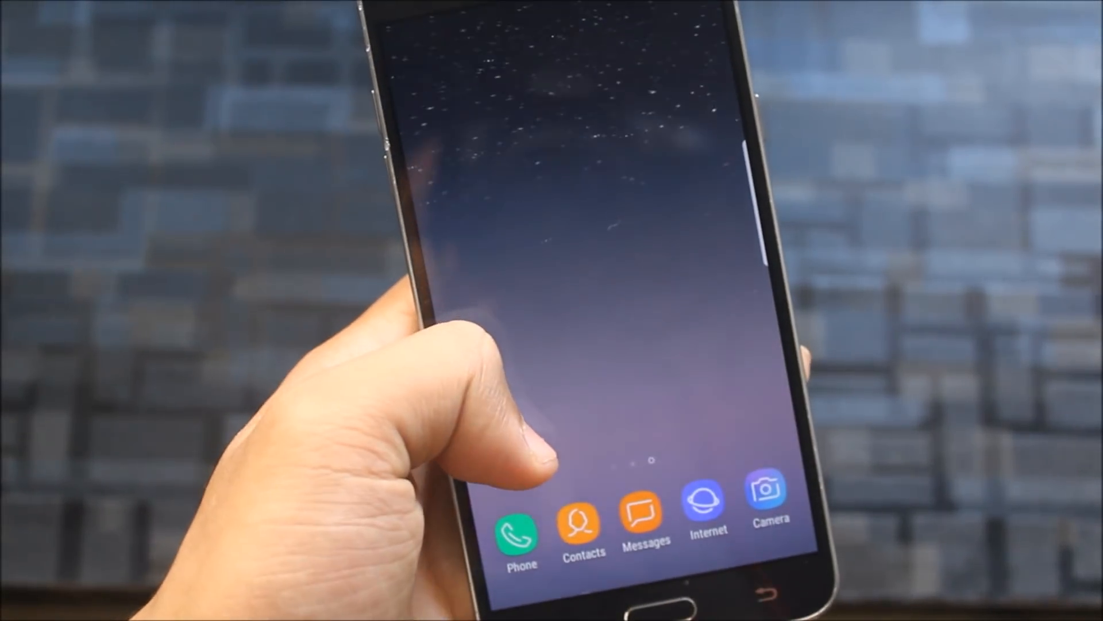
Step: Scroll the home screen and swipe across pages to browse the Samsung folder apps
{"action": "scroll", "scroll_direction": "up", "scroll_amount": 3}
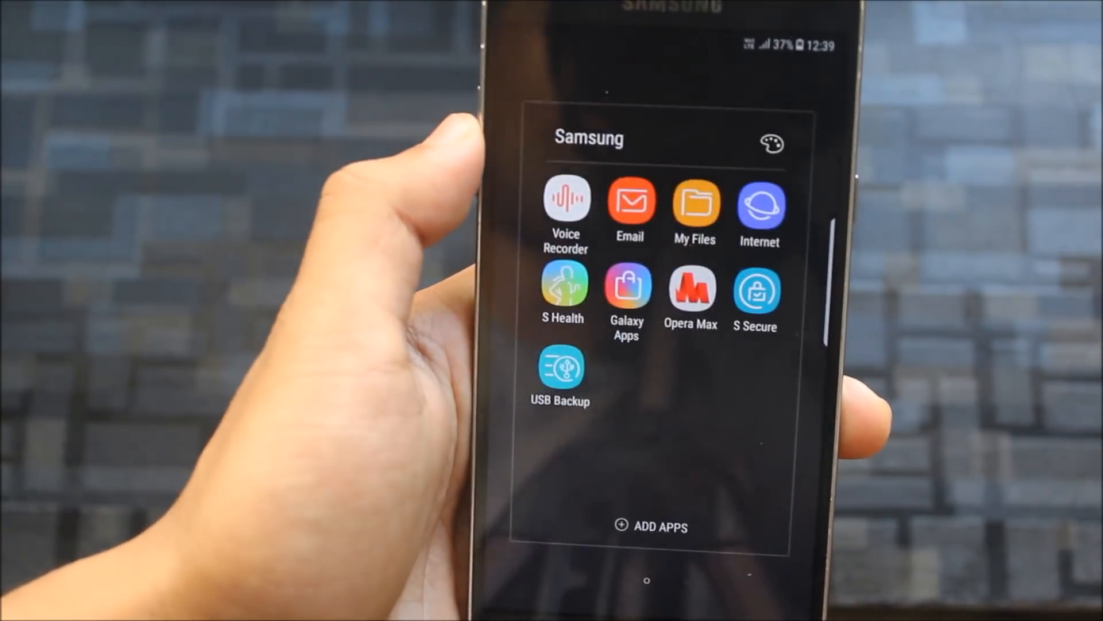
{"action": "scroll", "scroll_direction": "left", "scroll_amount": 3}
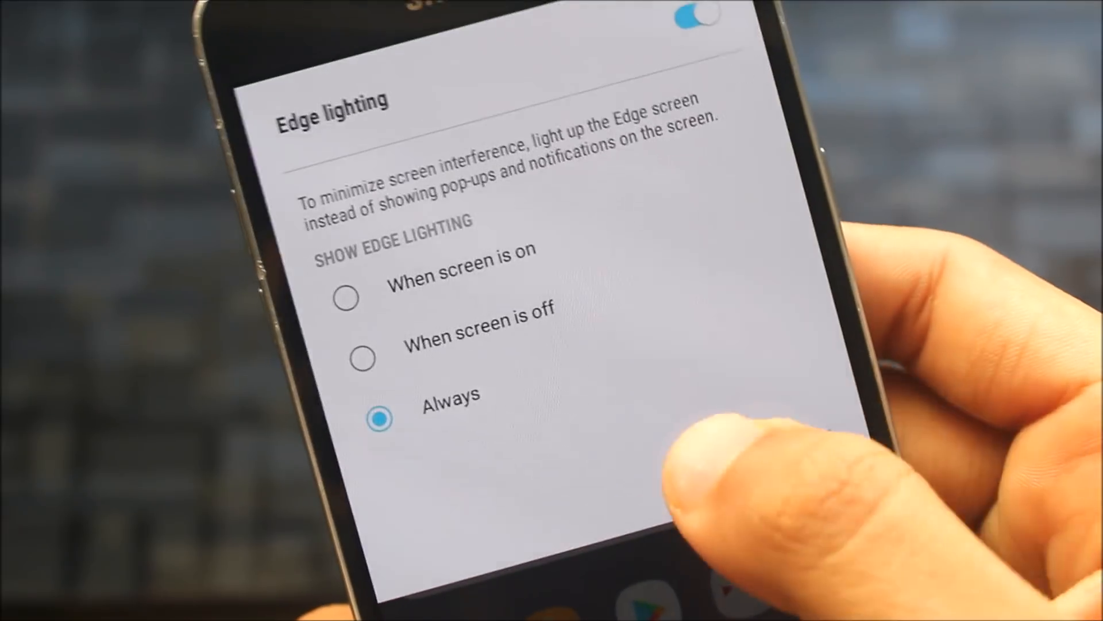
Step: Scroll through the Edge lighting options: Always shown, with App color in Advanced settings
{"action": "scroll", "scroll_direction": "down", "scroll_amount": 3}
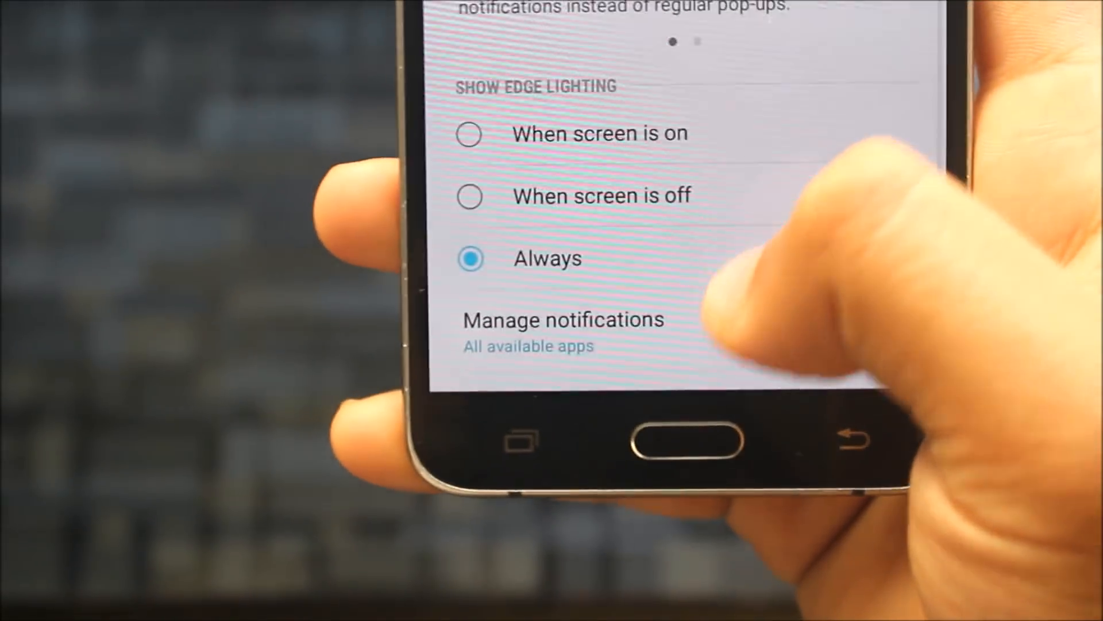
{"action": "scroll", "scroll_direction": "down", "scroll_amount": 3}
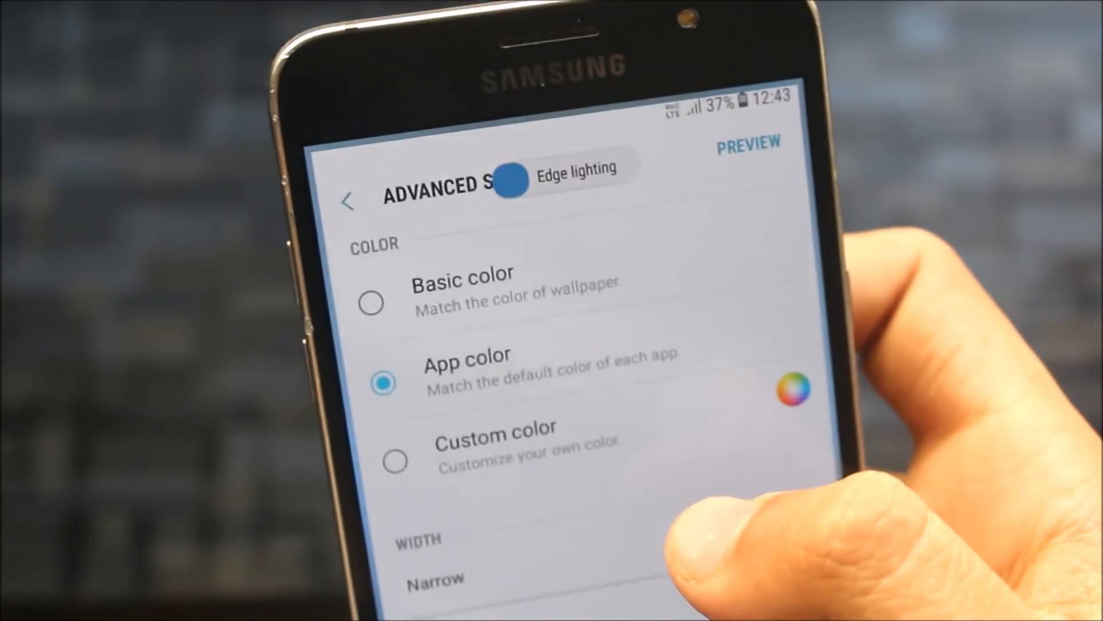
{"action": "scroll", "scroll_direction": "down", "scroll_amount": 3}
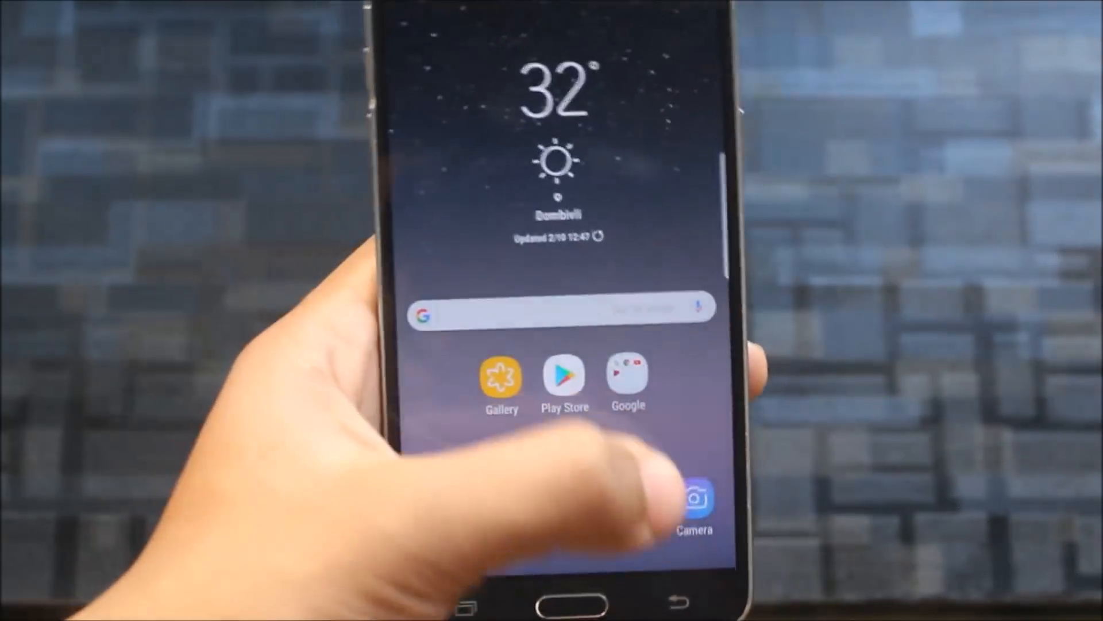
Step: Try the front camera's Live Focus selfie mode, then exit the camera
{"action": "left_click", "coordinate": [695, 498]}
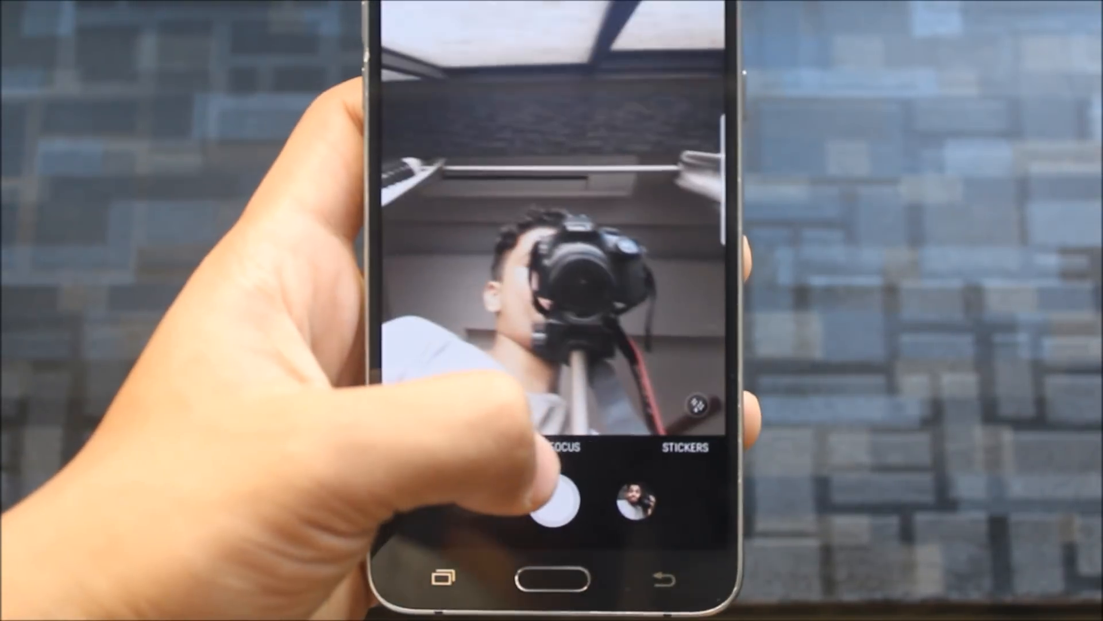
{"action": "left_click", "coordinate": [552, 499]}
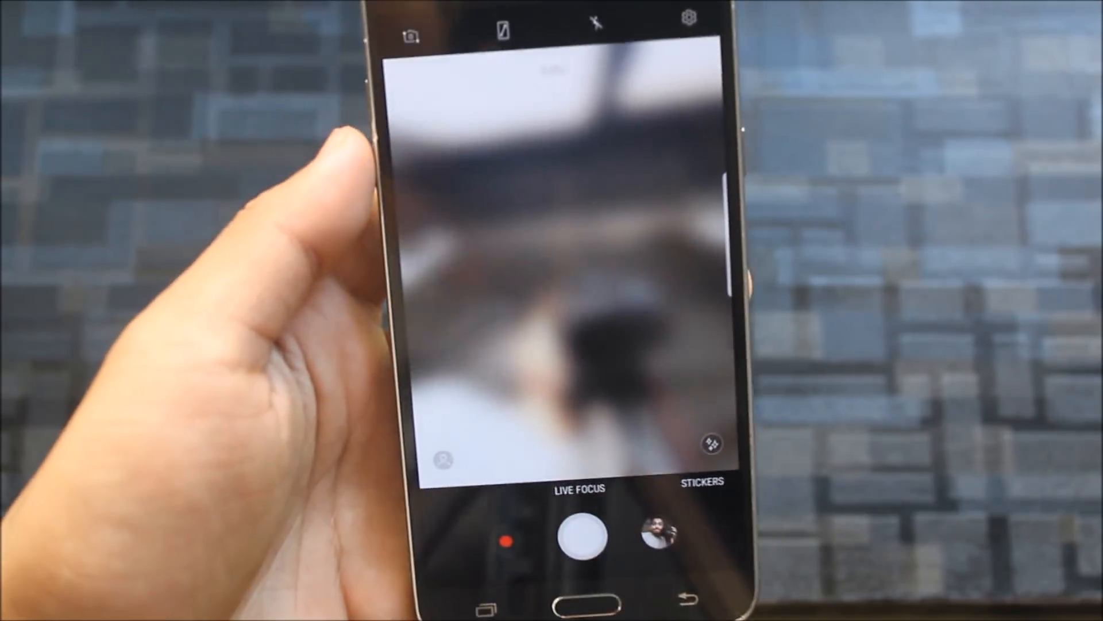
{"action": "left_click", "coordinate": [552, 587]}
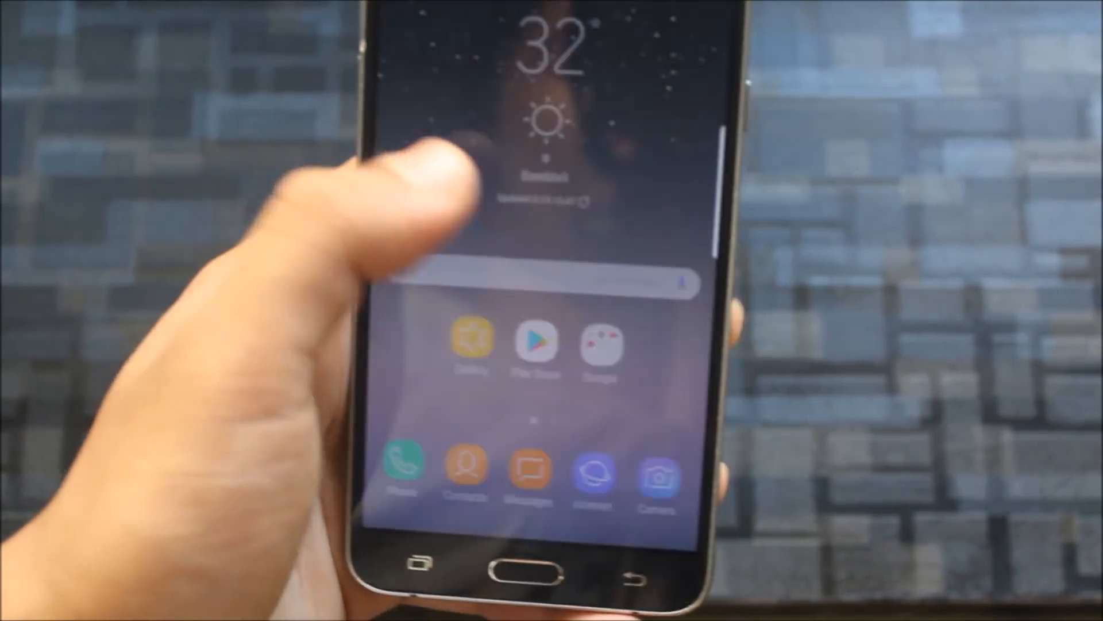
{"action": "left_click", "coordinate": [655, 479]}
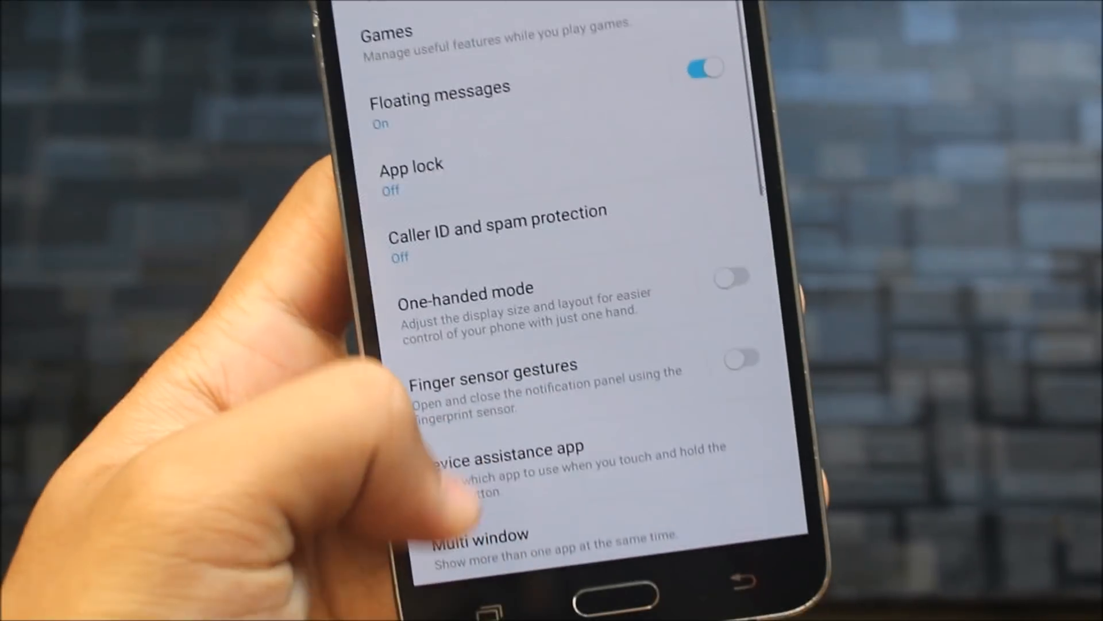
Step: Scroll through Advanced features, including Smart capture and Palm swipe, both on
{"action": "scroll", "scroll_direction": "down", "scroll_amount": 3}
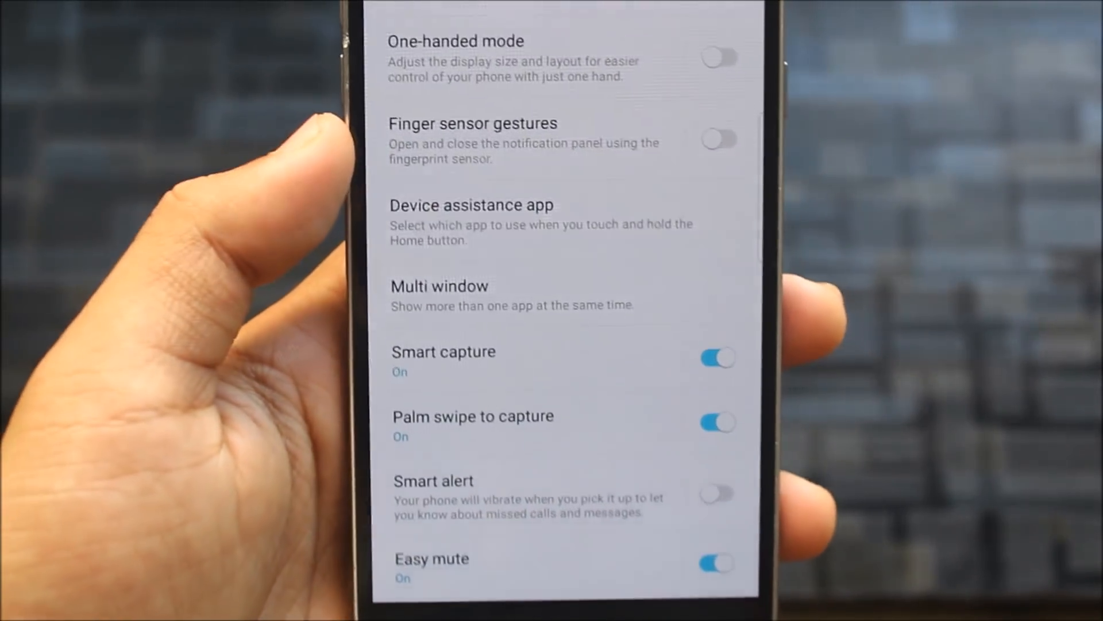
{"action": "scroll", "scroll_direction": "down", "scroll_amount": 3}
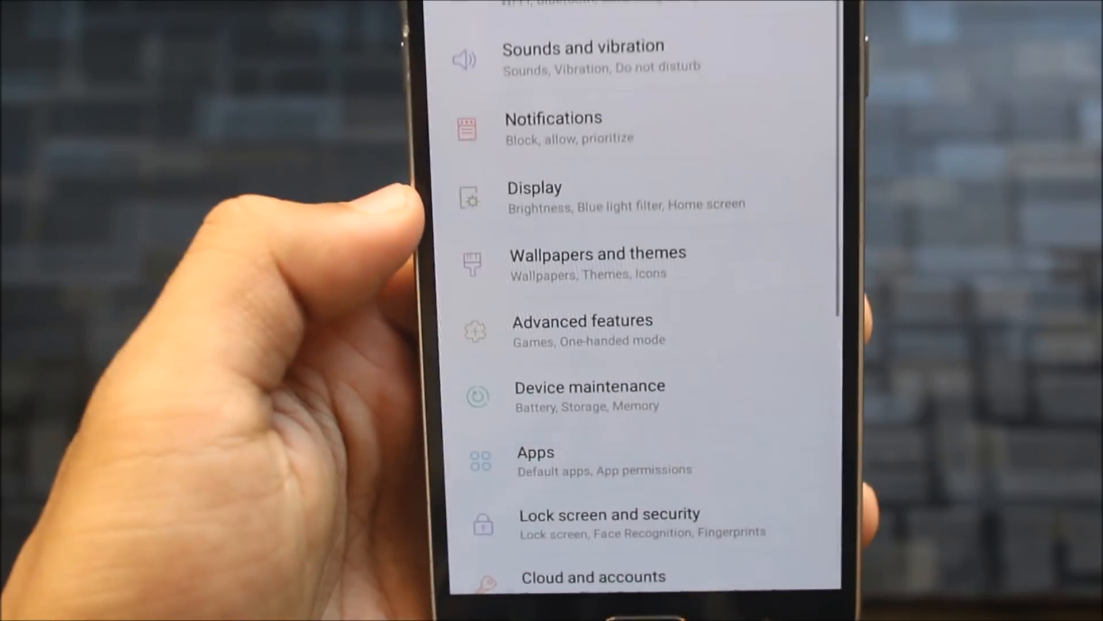
Step: Switch off the LED indicator toggle on the Display settings page
{"action": "scroll", "scroll_direction": "down", "scroll_amount": 3}
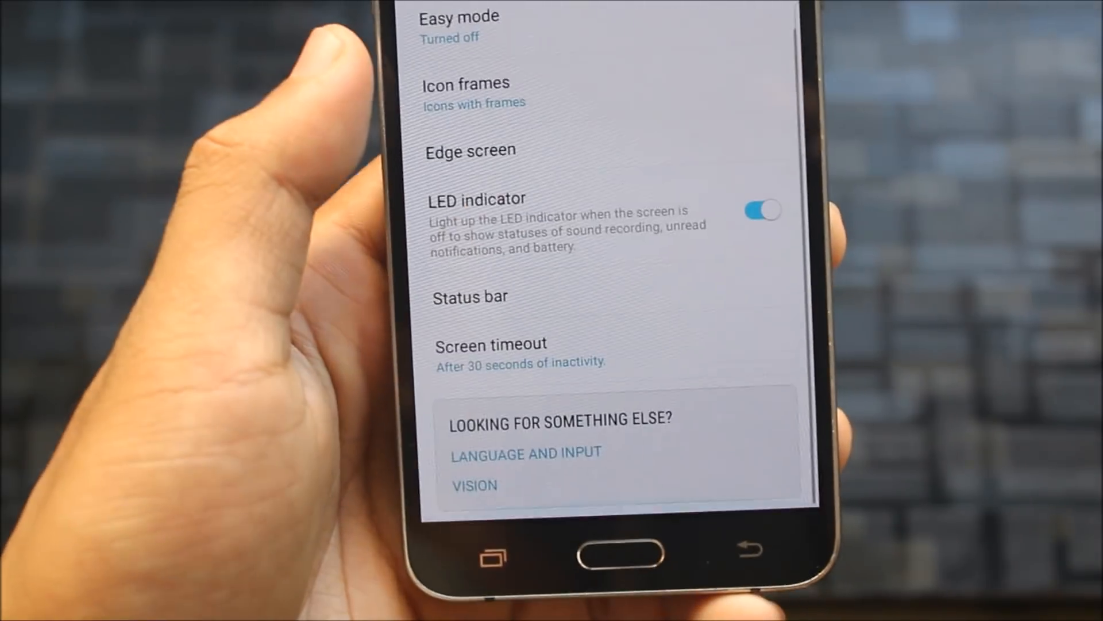
{"action": "scroll", "scroll_direction": "down", "scroll_amount": 3}
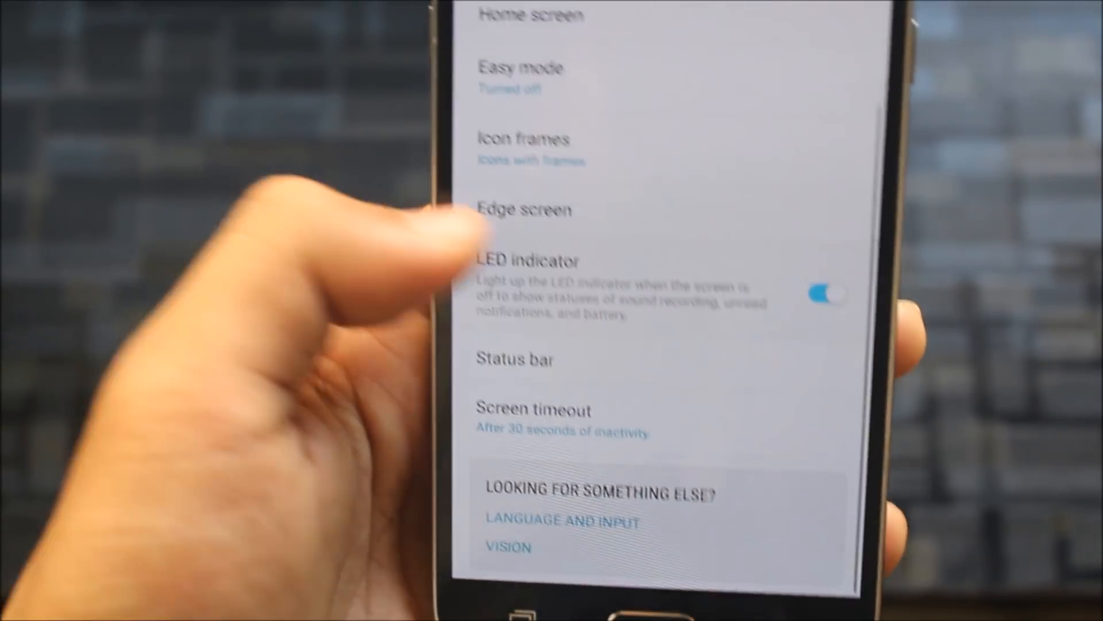
{"action": "left_click", "coordinate": [828, 294]}
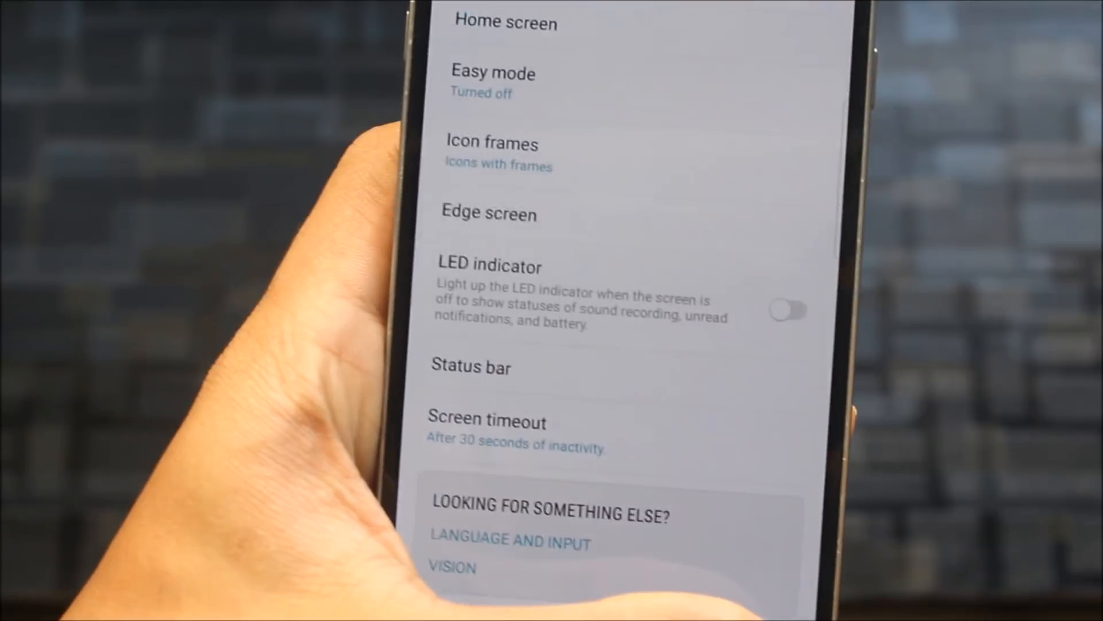
{"action": "scroll", "scroll_direction": "down", "scroll_amount": 3}
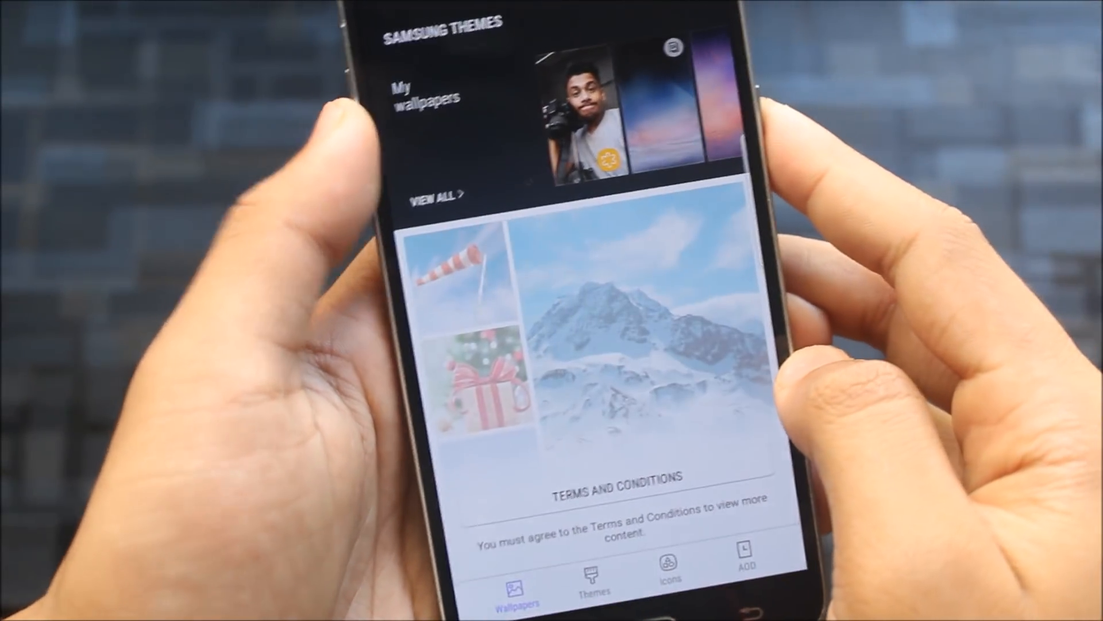
Step: View all saved wallpapers under My wallpapers and scroll the grid
{"action": "left_click", "coordinate": [434, 194]}
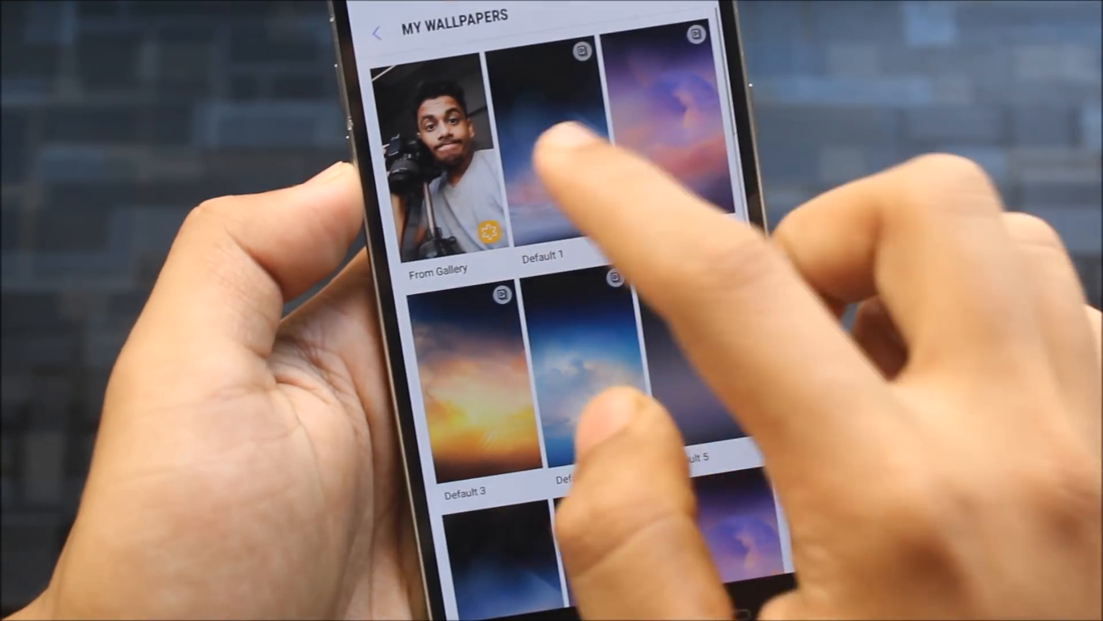
{"action": "scroll", "scroll_direction": "down", "scroll_amount": 3}
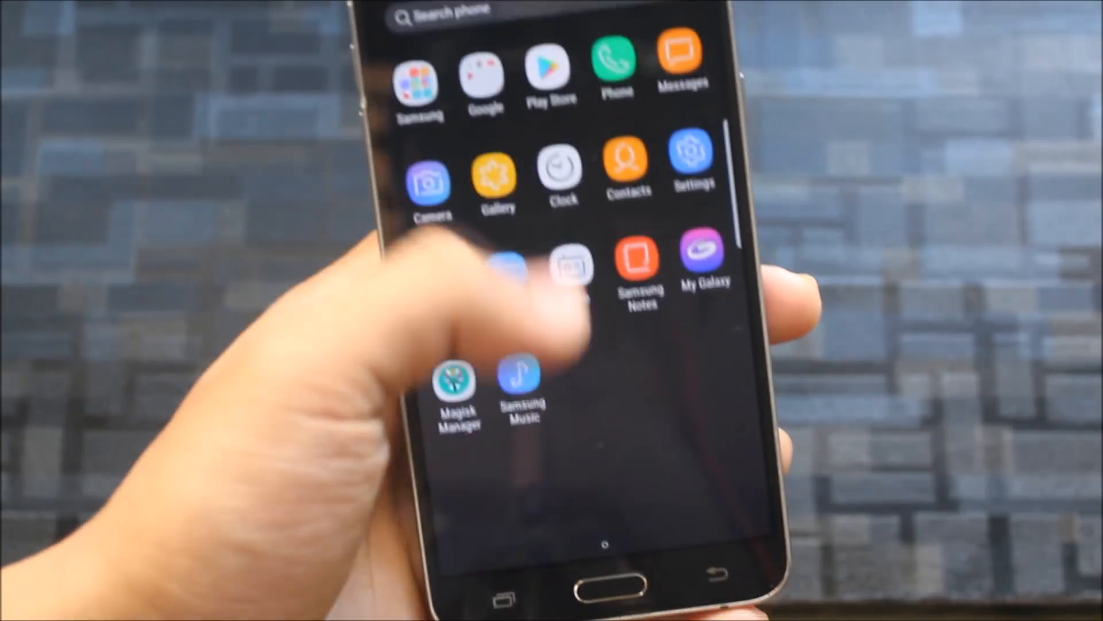
Step: Close the app drawer to reach the home screen with weather widget and dock
{"action": "left_click", "coordinate": [590, 570]}
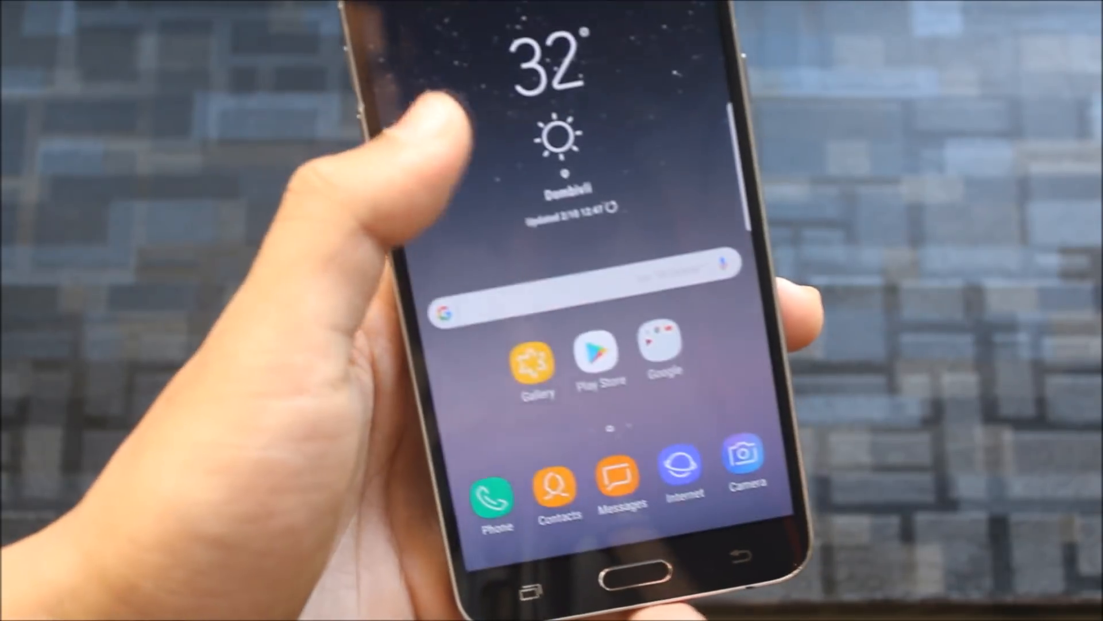